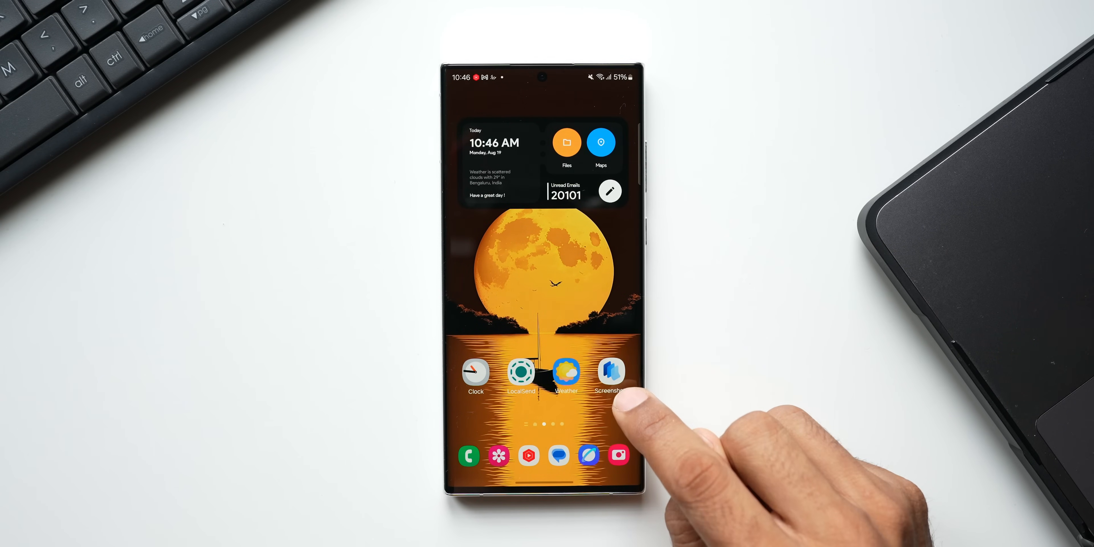
{"action": "mouse_move", "coordinate": [614, 405]}
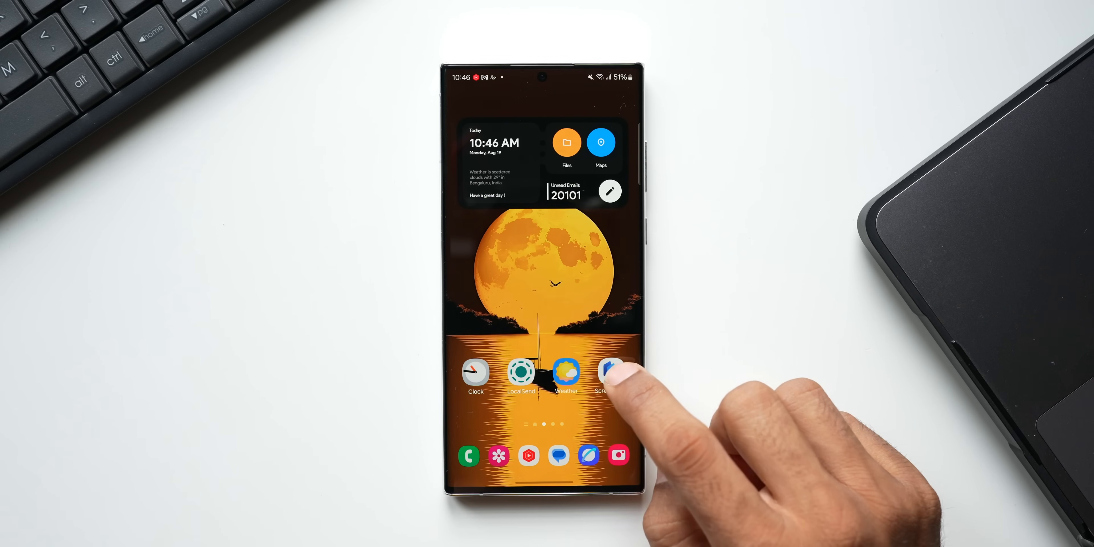
- Launch Pixel Screenshots from the home screen to reach its collections and screenshot grid
{"action": "left_click", "coordinate": [609, 373]}
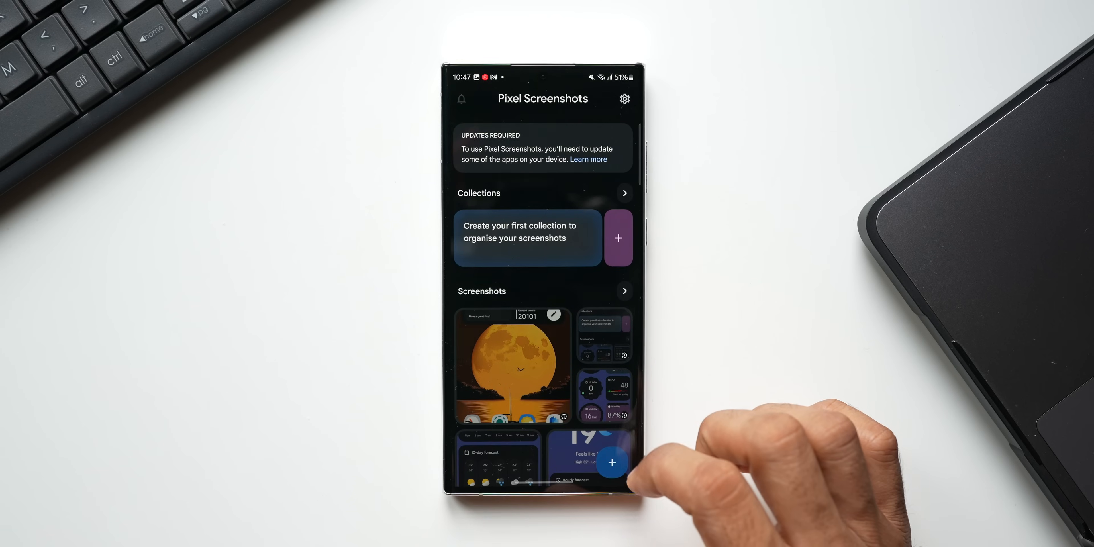
{"action": "left_click", "coordinate": [513, 366]}
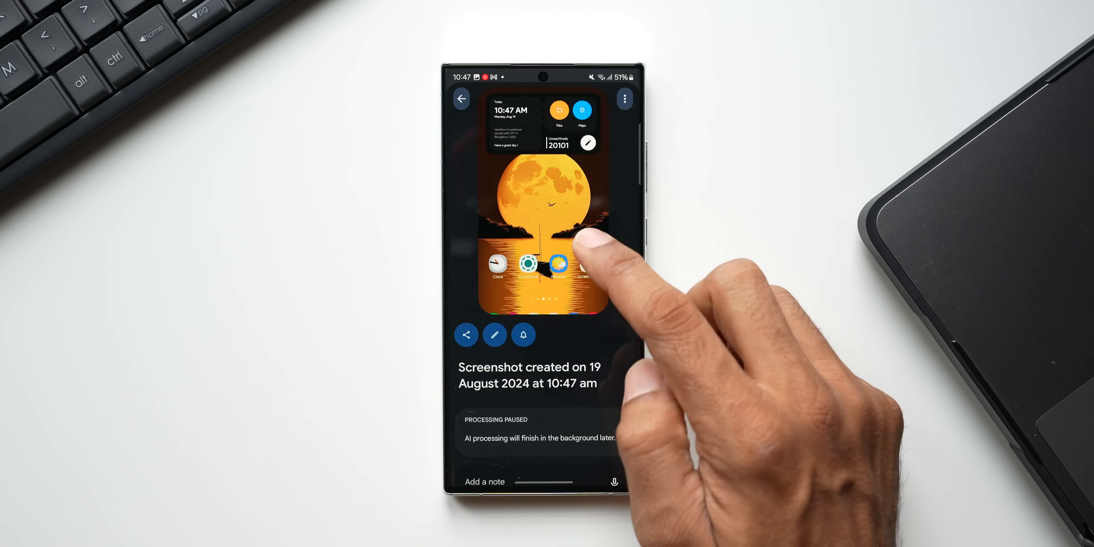
{"action": "left_click", "coordinate": [461, 99]}
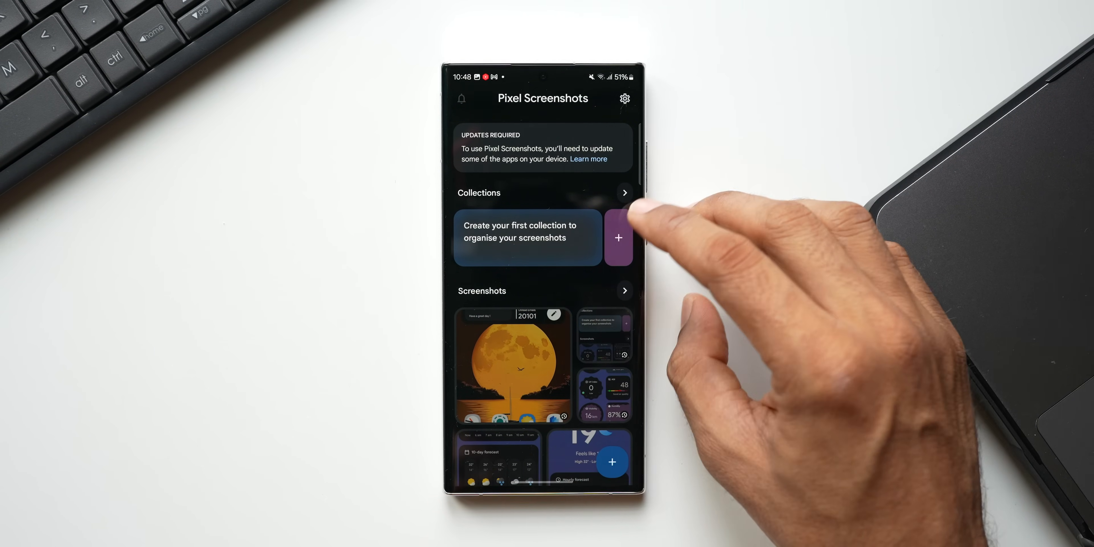
- Create a collection named 'Home screen' holding five home screen screenshots
{"action": "left_click", "coordinate": [617, 237]}
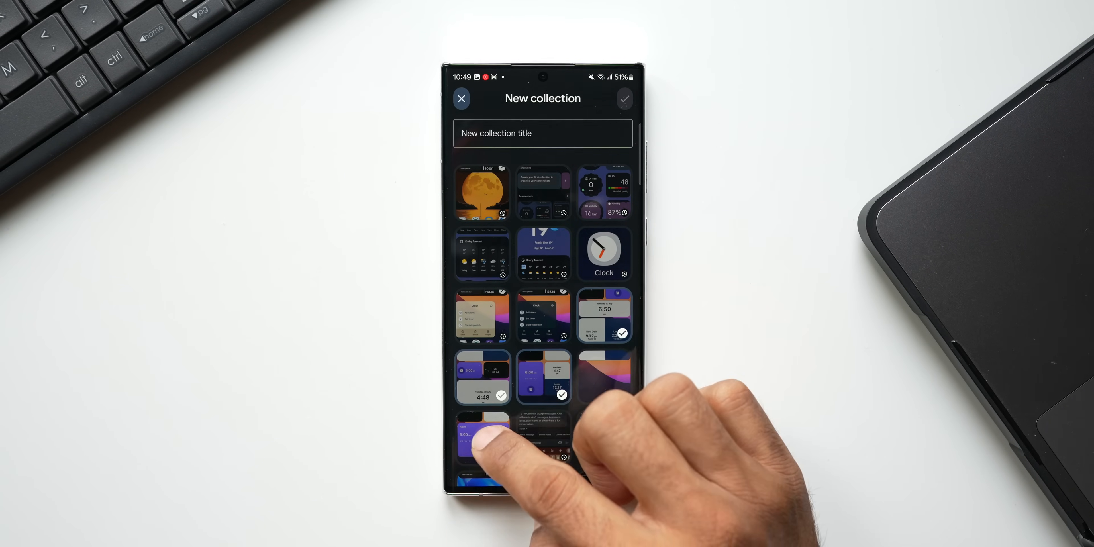
{"action": "left_click", "coordinate": [543, 133]}
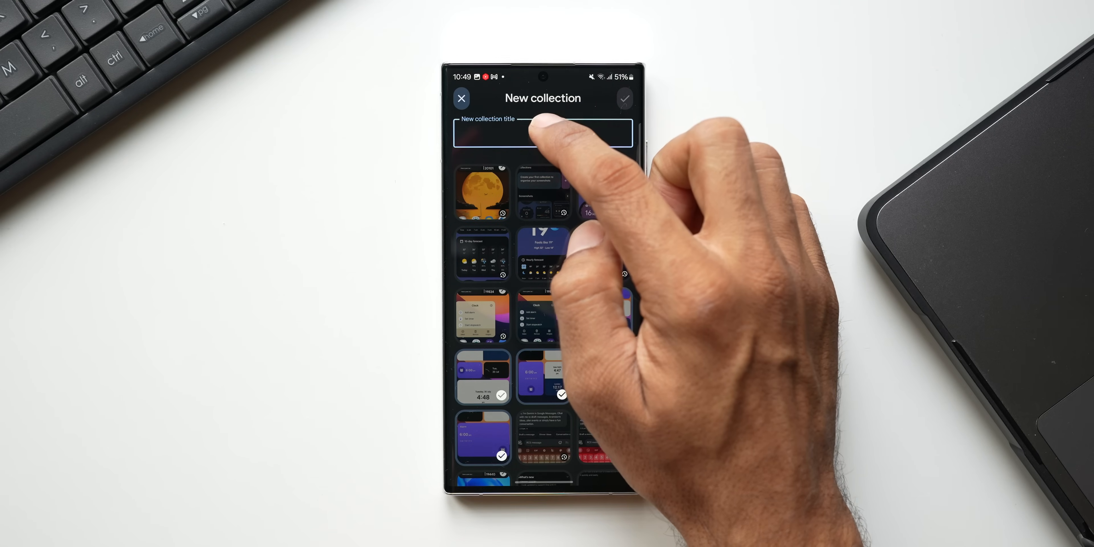
{"action": "left_click", "coordinate": [544, 134]}
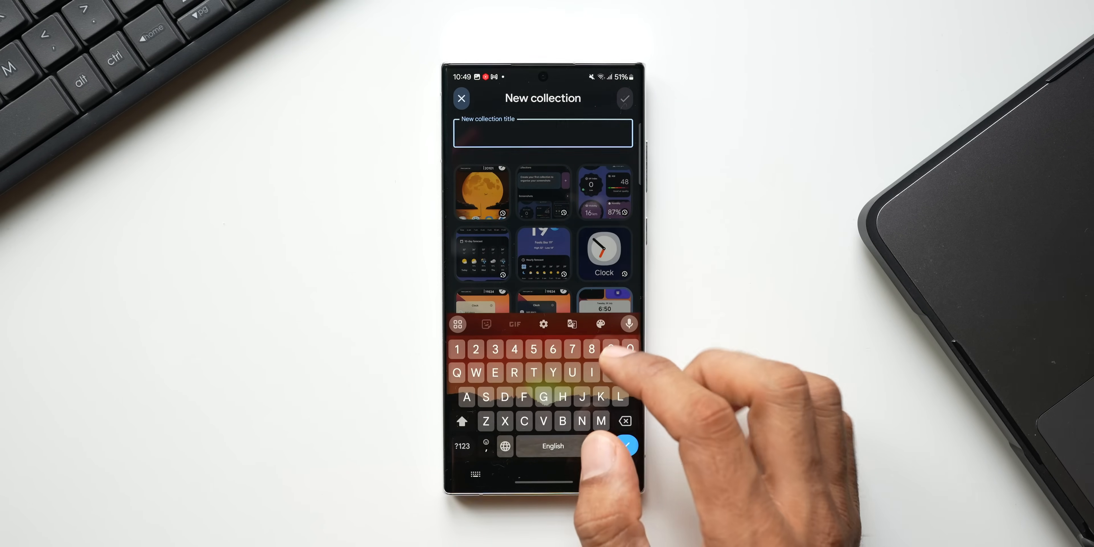
{"action": "type", "text": "Home screen"}
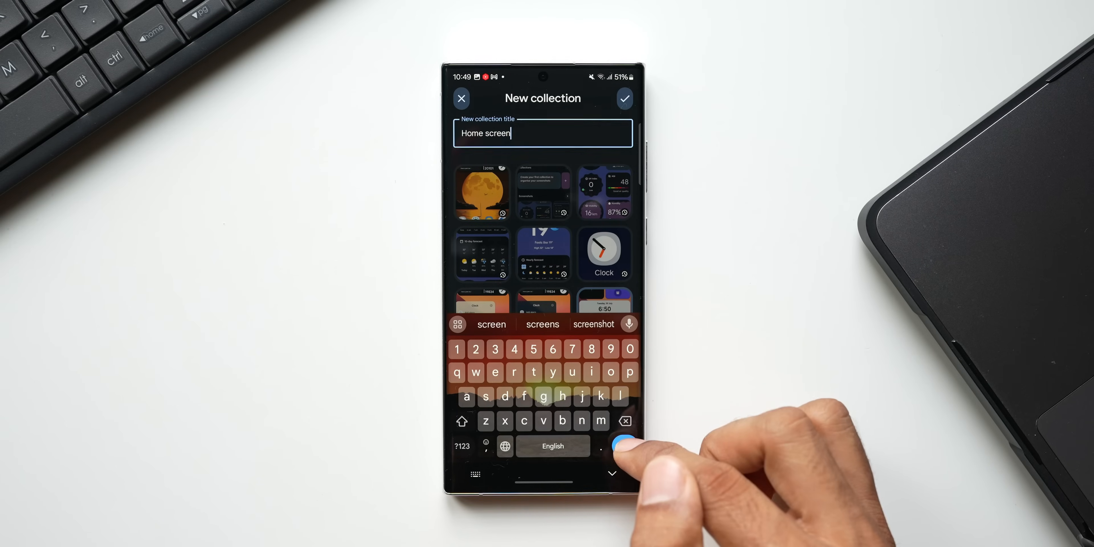
{"action": "left_click", "coordinate": [623, 98]}
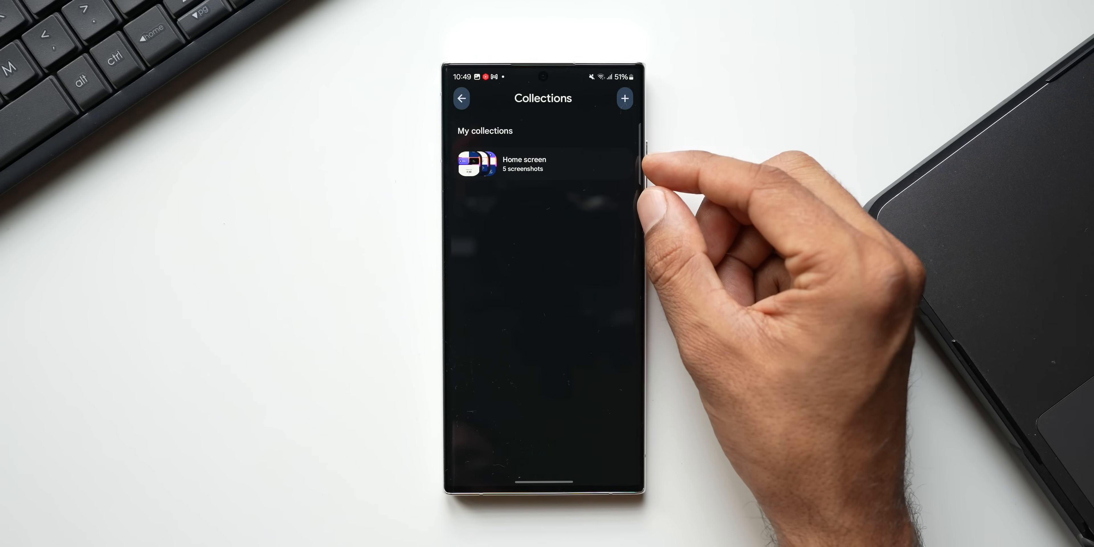
{"action": "mouse_move", "coordinate": [663, 196]}
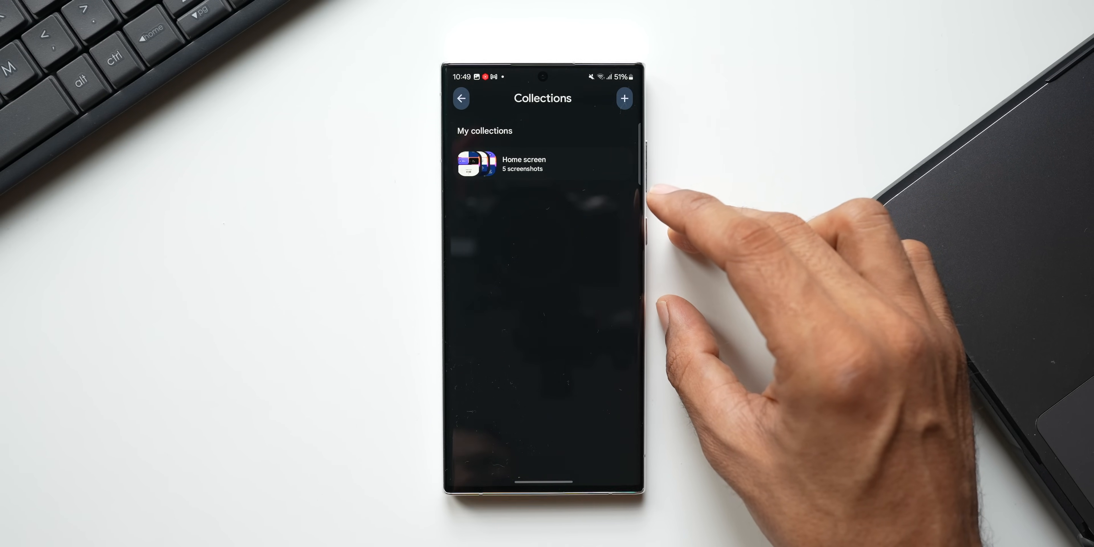
- Start a second collection and pick messaging screenshots for the Messages collection
{"action": "left_click", "coordinate": [623, 97]}
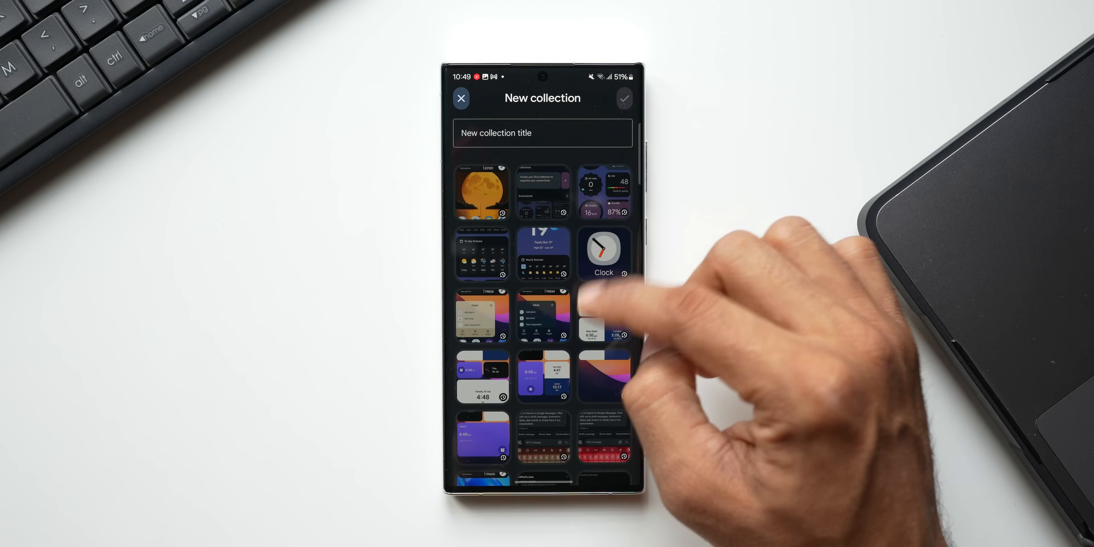
{"action": "scroll", "scroll_direction": "down", "scroll_amount": 3}
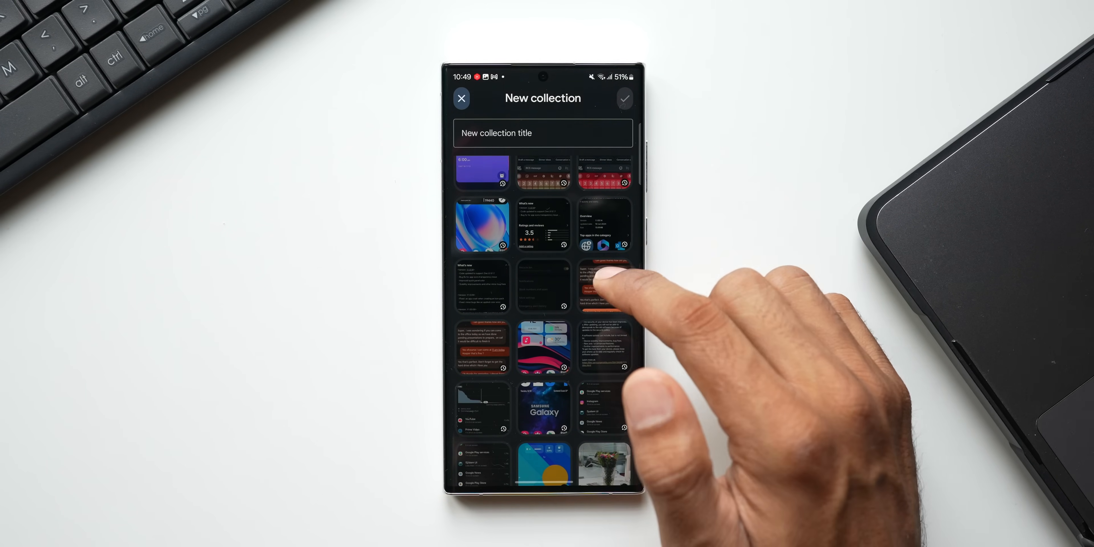
{"action": "left_click", "coordinate": [460, 98]}
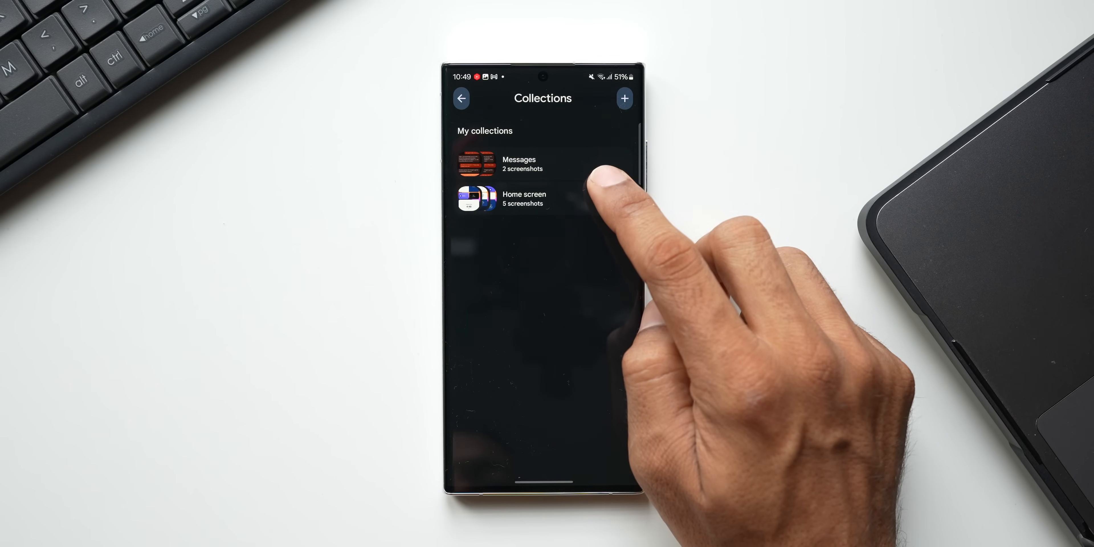
- Open the Messages collection, after which the app crashes to the home screen
{"action": "left_click", "coordinate": [460, 97]}
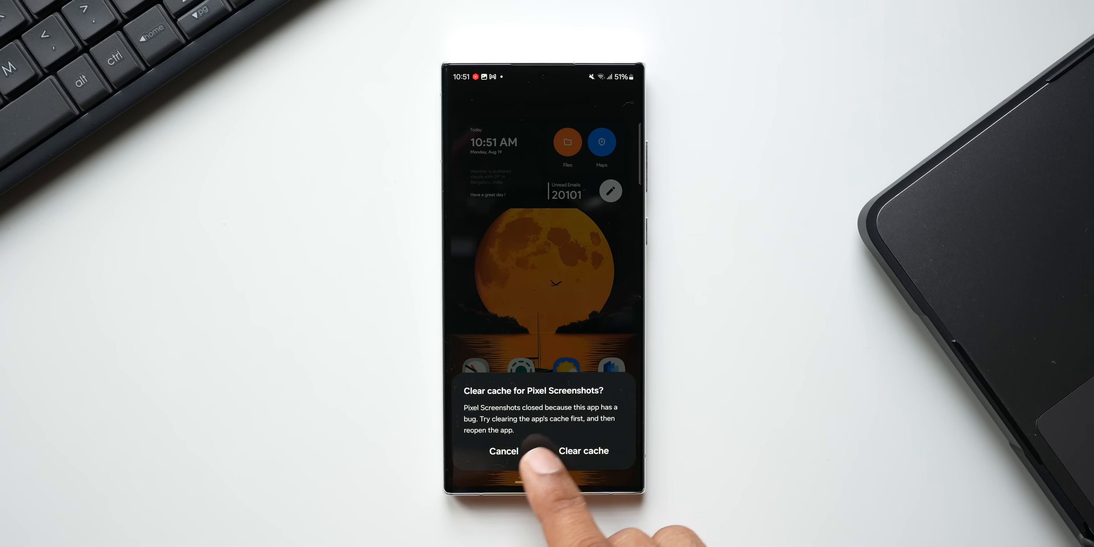
- Clear Pixel Screenshots' cache from the crash prompt and get back into the app
{"action": "left_click", "coordinate": [583, 451]}
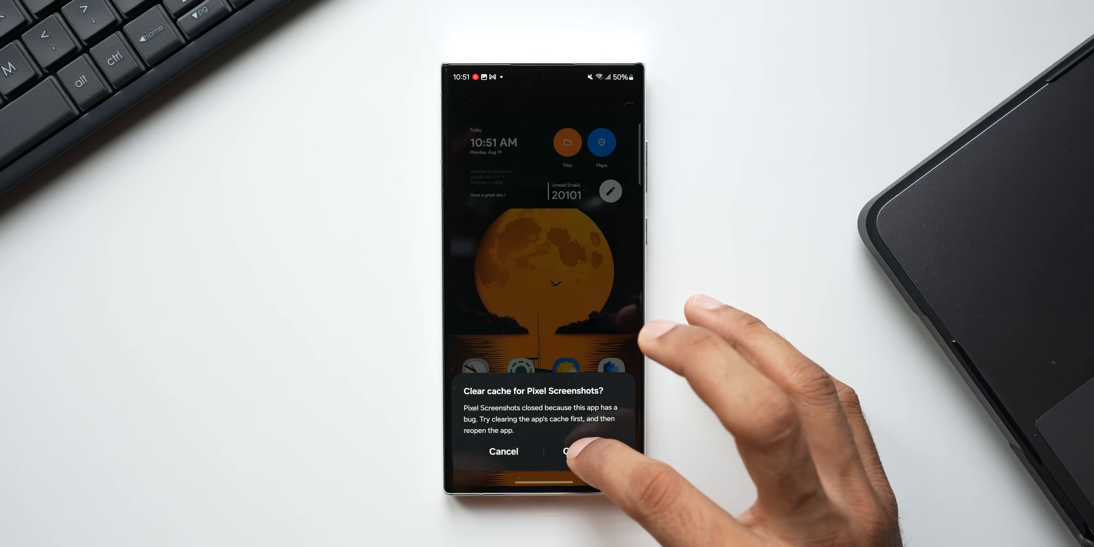
{"action": "left_click", "coordinate": [572, 452]}
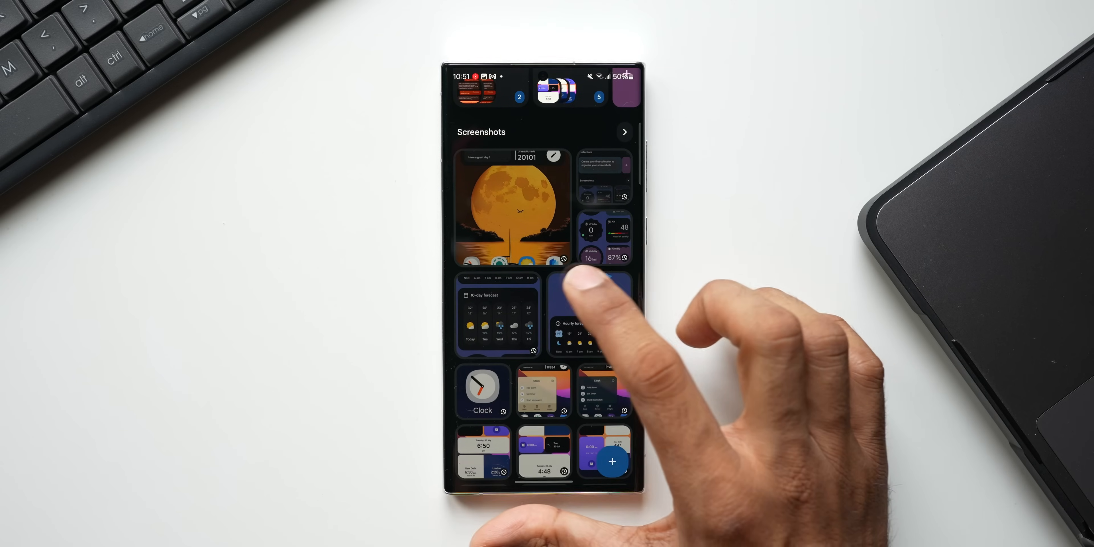
- Scroll through the screenshot grid and back up to the Collections row
{"action": "scroll", "scroll_direction": "up", "scroll_amount": 3}
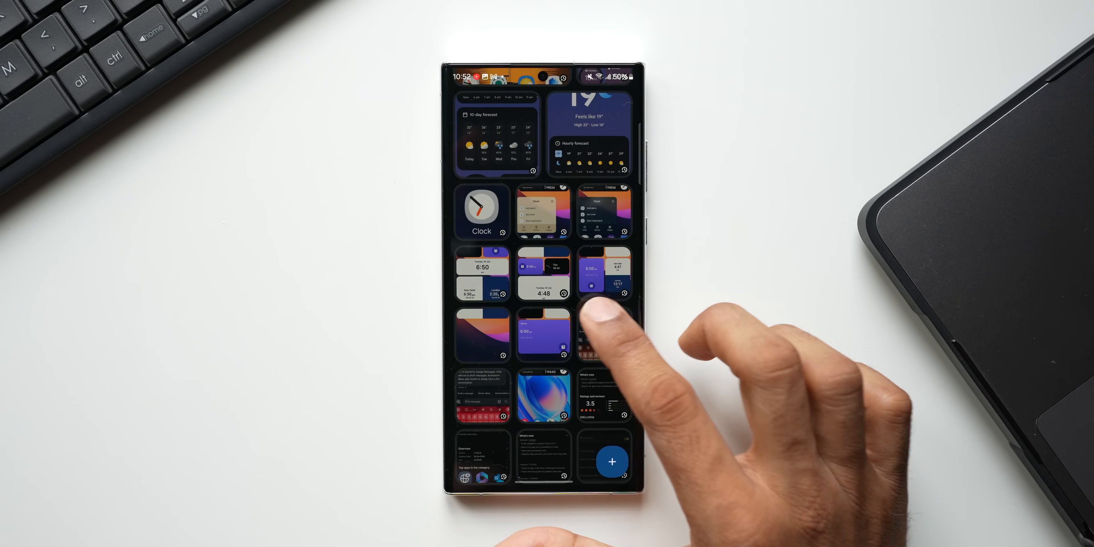
{"action": "scroll", "scroll_direction": "down", "scroll_amount": 3}
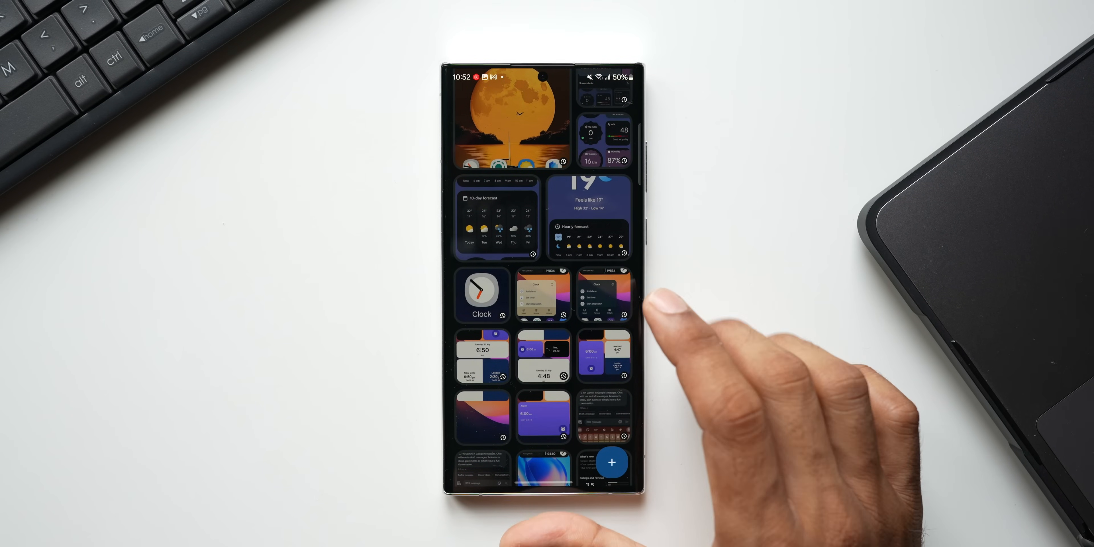
{"action": "scroll", "scroll_direction": "down", "scroll_amount": 3}
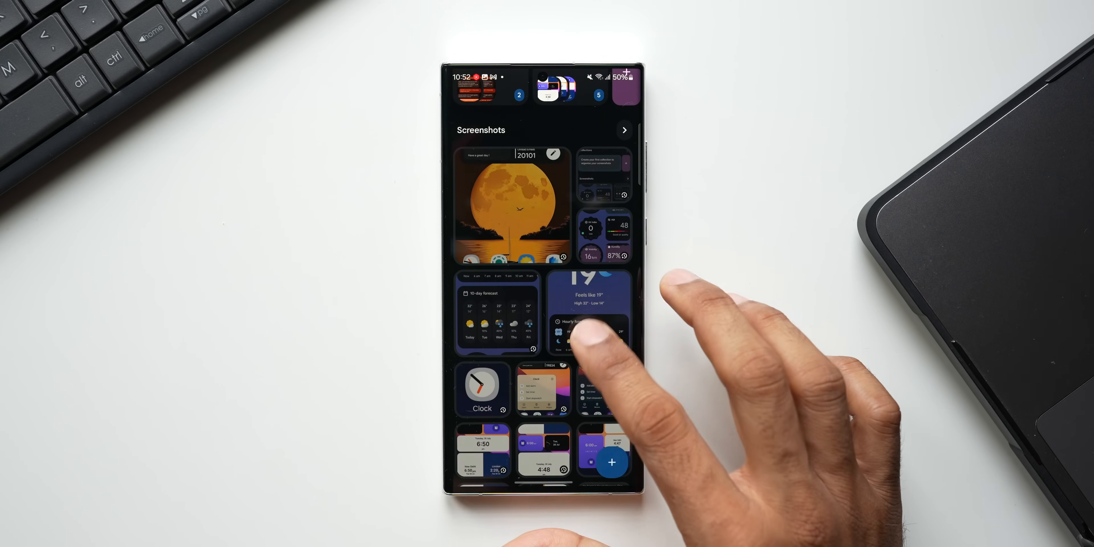
{"action": "scroll", "scroll_direction": "down", "scroll_amount": 3}
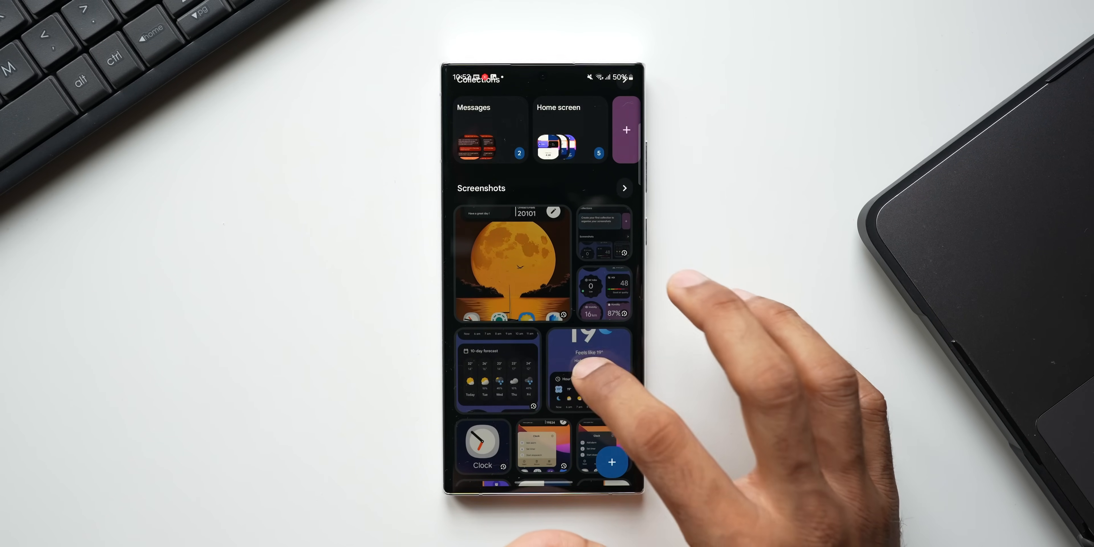
- Set a reminder on the weather forecast screenshot for Aug 19, 2024 at 10:52 am
{"action": "left_click", "coordinate": [591, 370]}
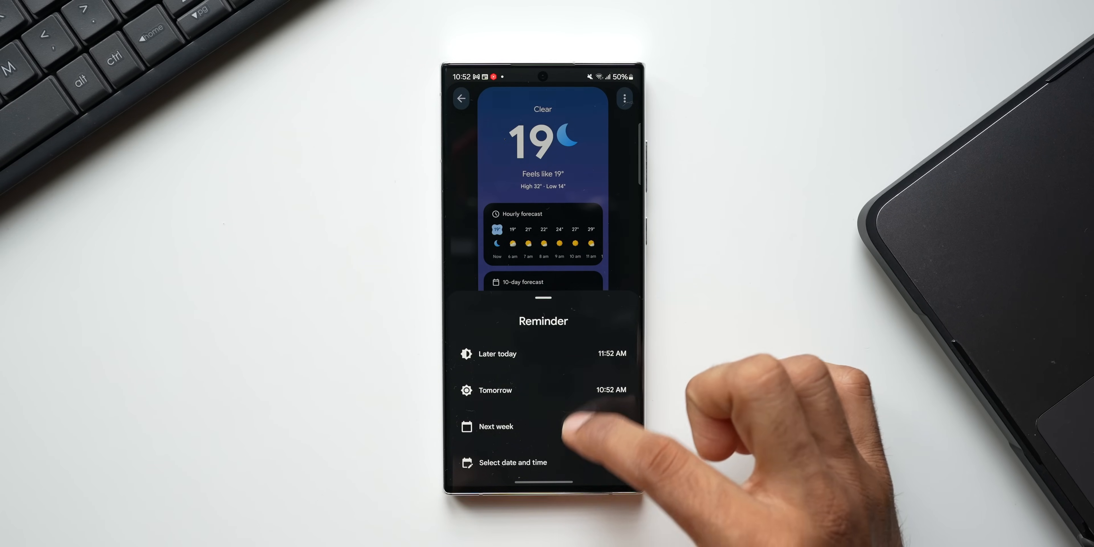
{"action": "left_click", "coordinate": [512, 463]}
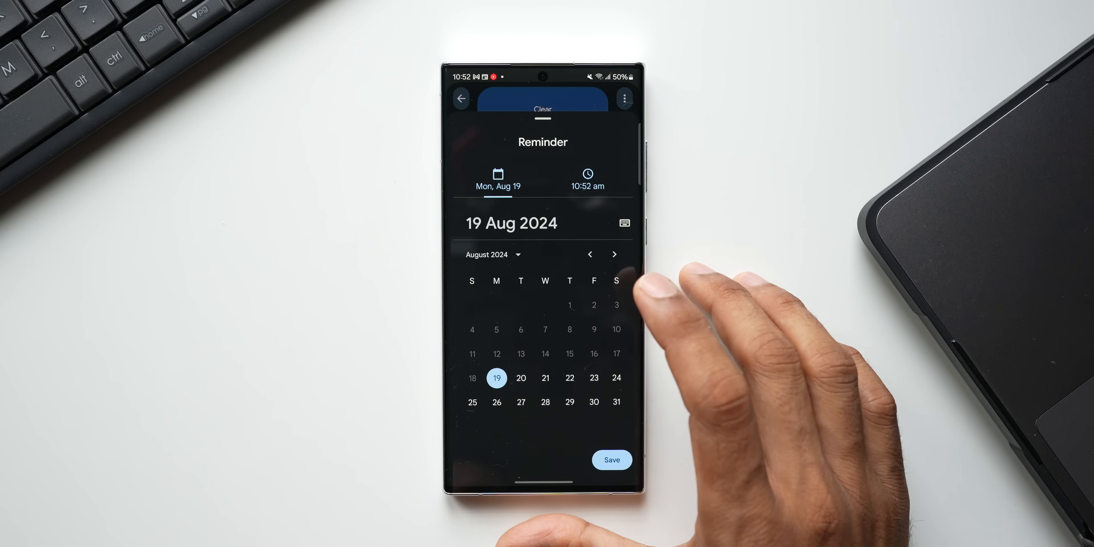
{"action": "mouse_move", "coordinate": [614, 335]}
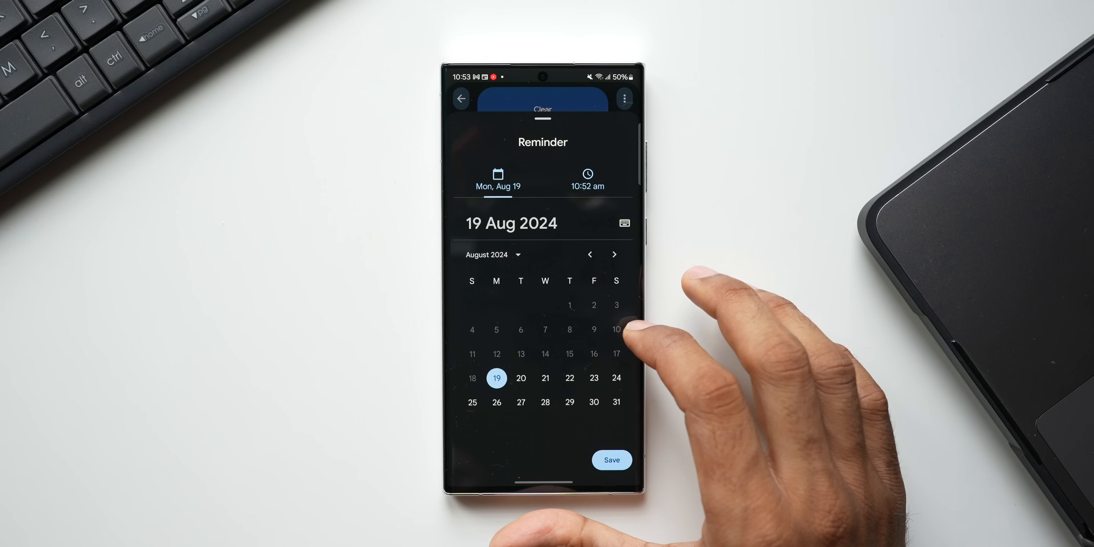
{"action": "left_click", "coordinate": [461, 98]}
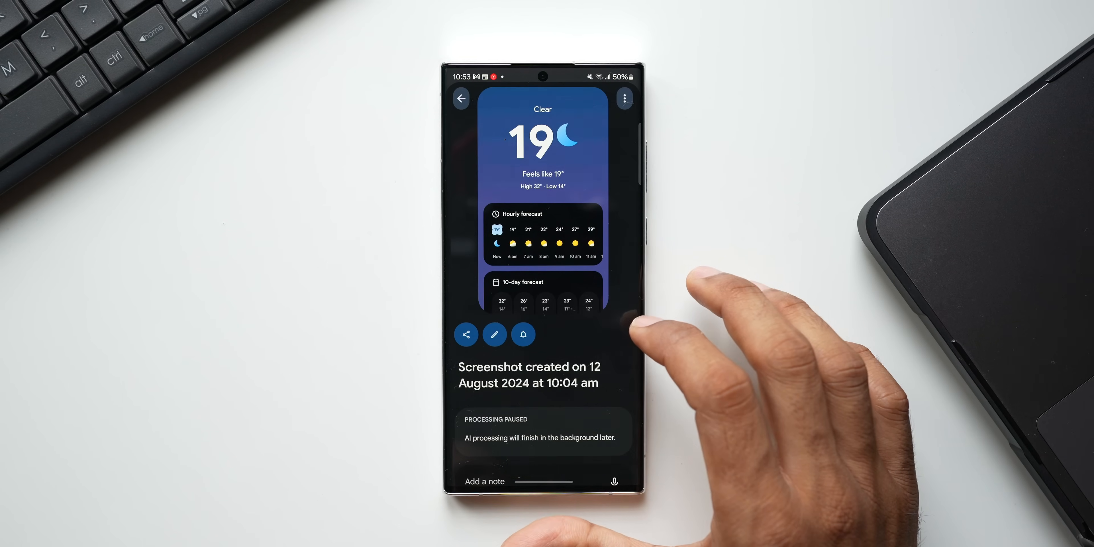
{"action": "scroll", "scroll_direction": "up", "scroll_amount": 3}
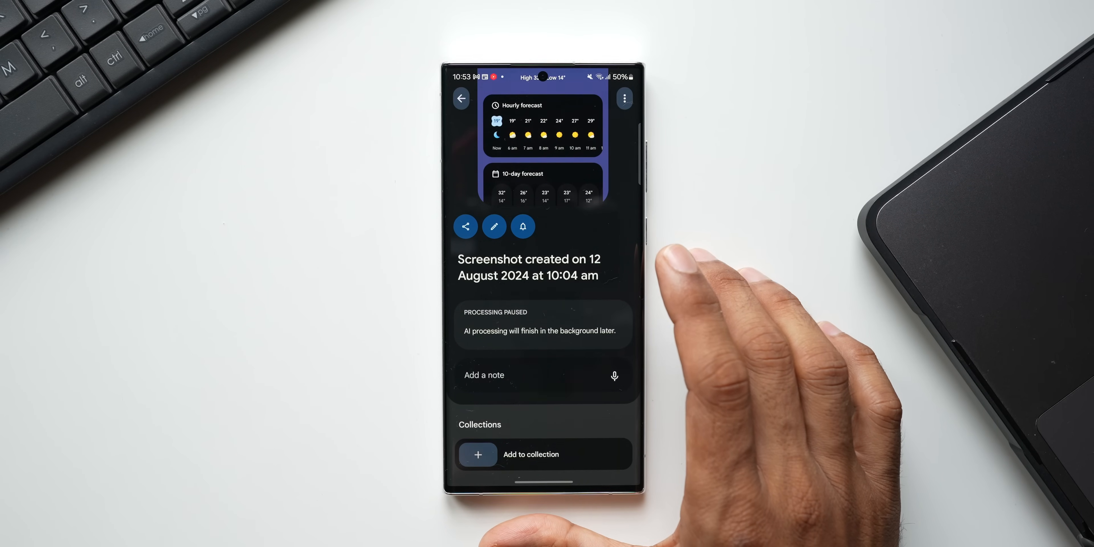
- Add a note reading 'weathe' to the weather forecast screenshot
{"action": "left_click", "coordinate": [530, 375]}
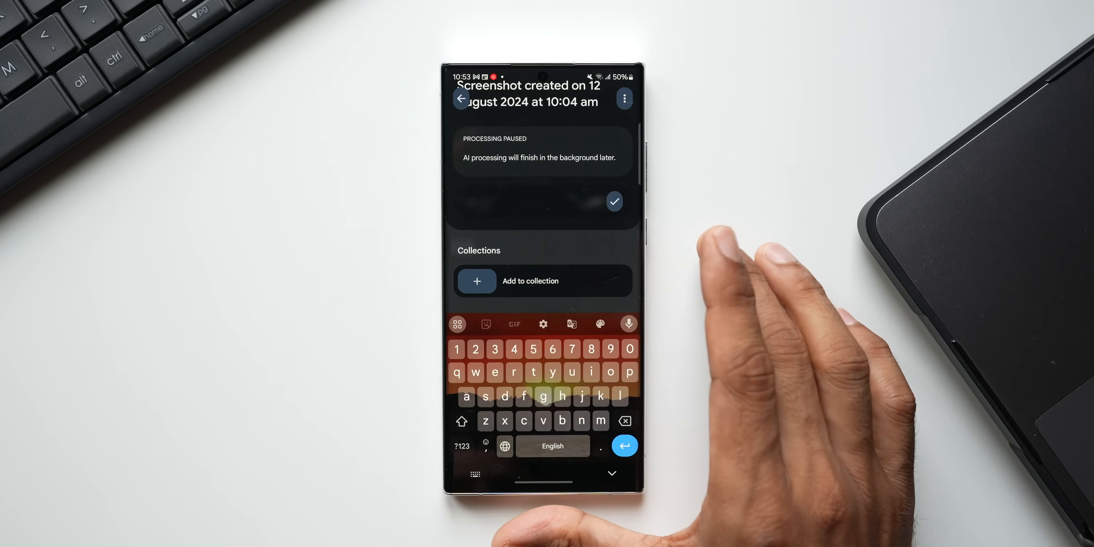
{"action": "left_click", "coordinate": [540, 202]}
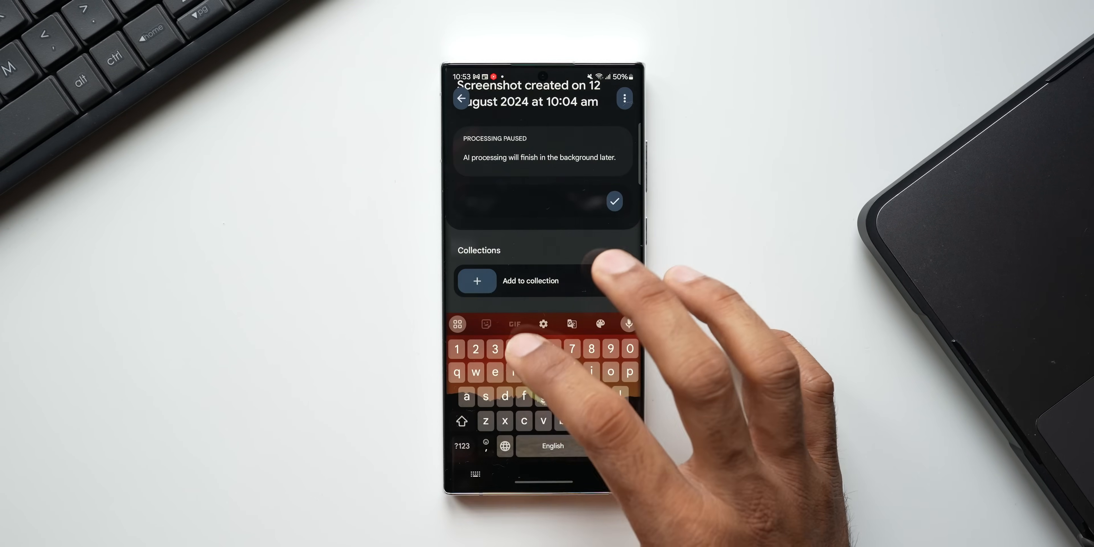
{"action": "type", "text": "weathe"}
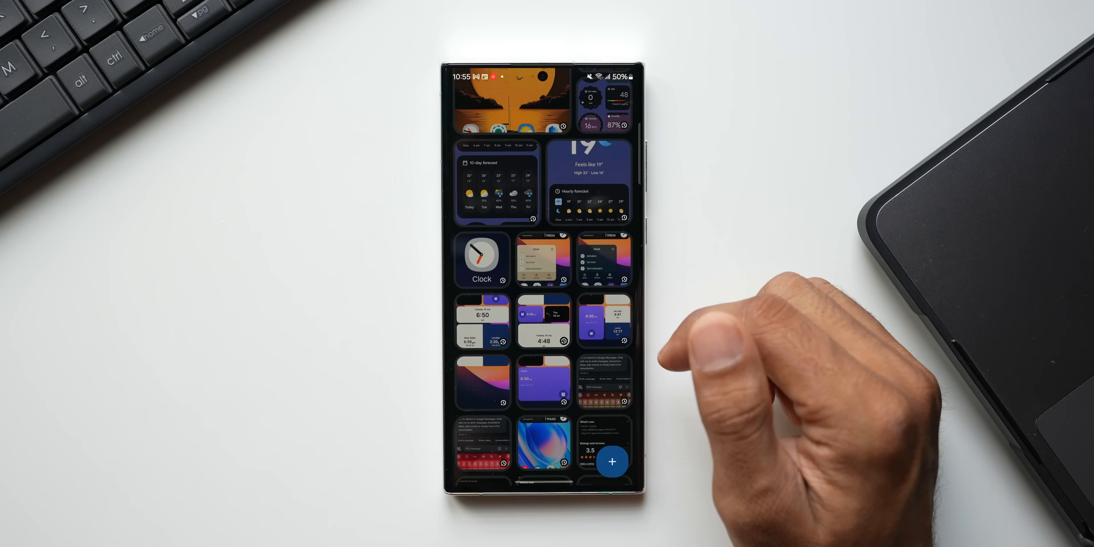
- Return to the Pixel Screenshots main page with the collections above the grid
{"action": "left_click", "coordinate": [544, 321]}
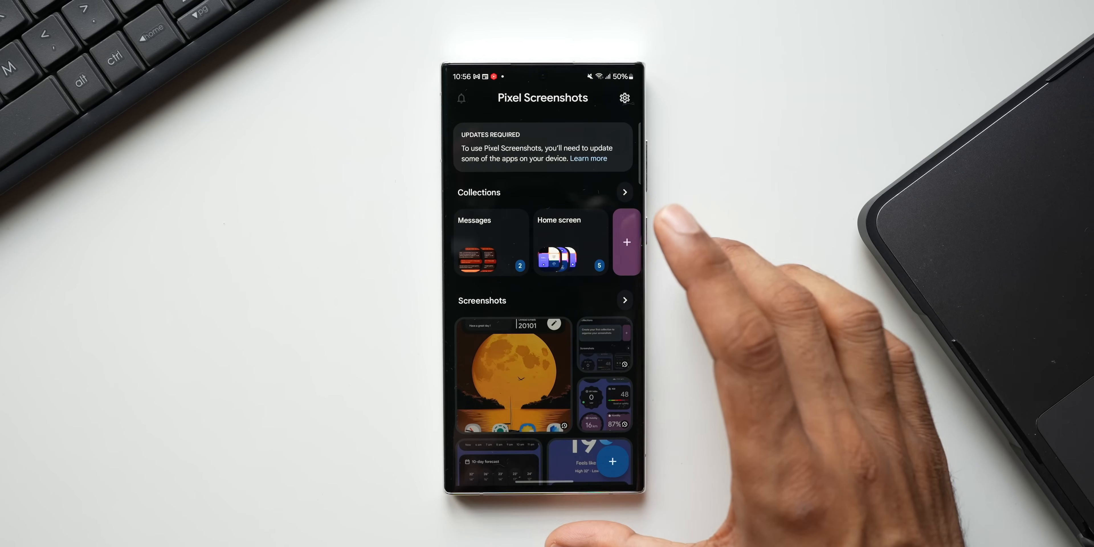
{"action": "mouse_move", "coordinate": [698, 279]}
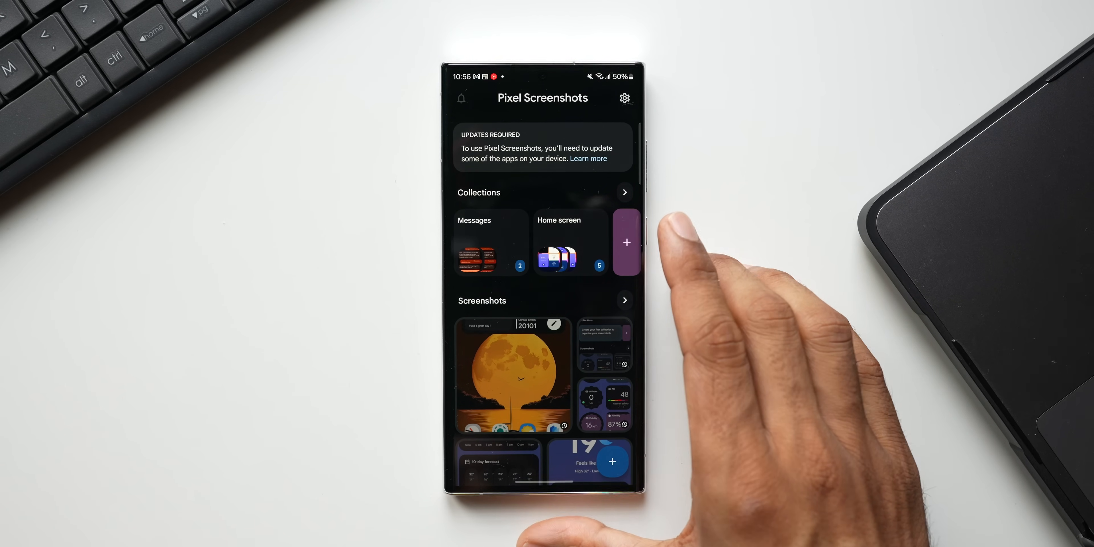
{"action": "mouse_move", "coordinate": [622, 366]}
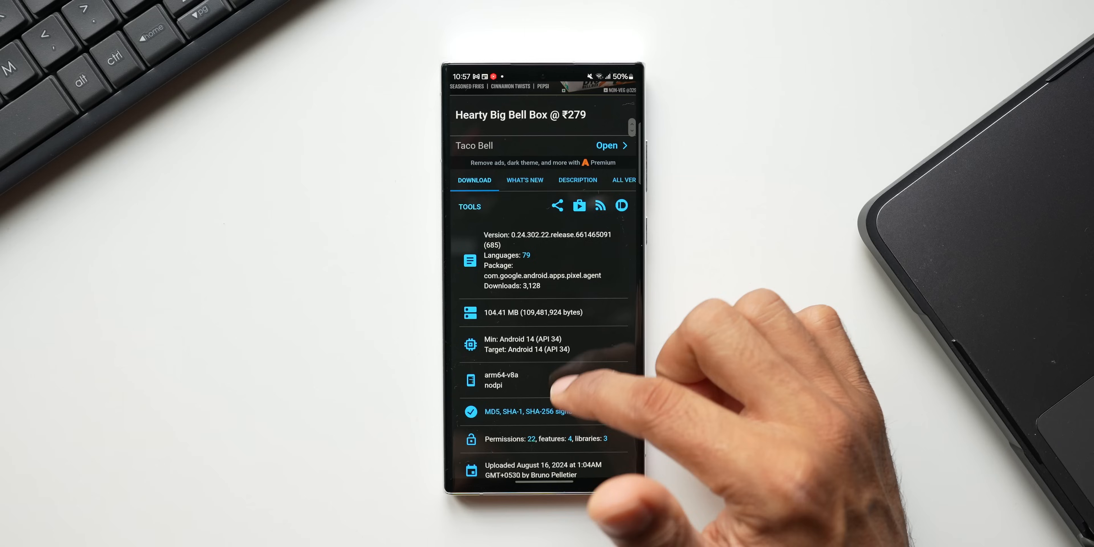
- Scroll the APKMirror Pixel Screenshots 0.24.302.22 page to the 104.41 MB Download APK button
{"action": "scroll", "scroll_direction": "up", "scroll_amount": 3}
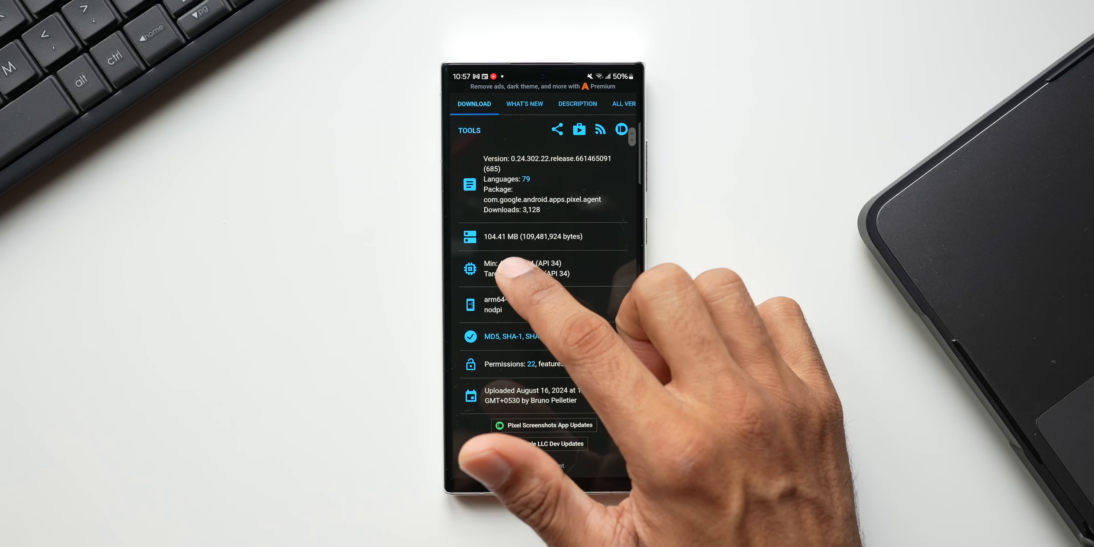
{"action": "scroll", "scroll_direction": "up", "scroll_amount": 3}
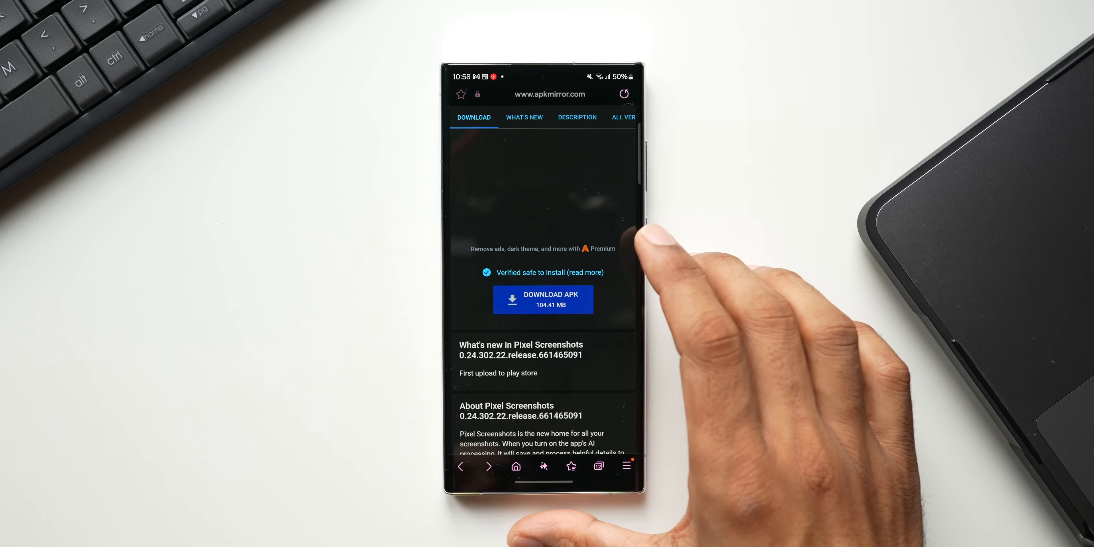
{"action": "mouse_move", "coordinate": [643, 245]}
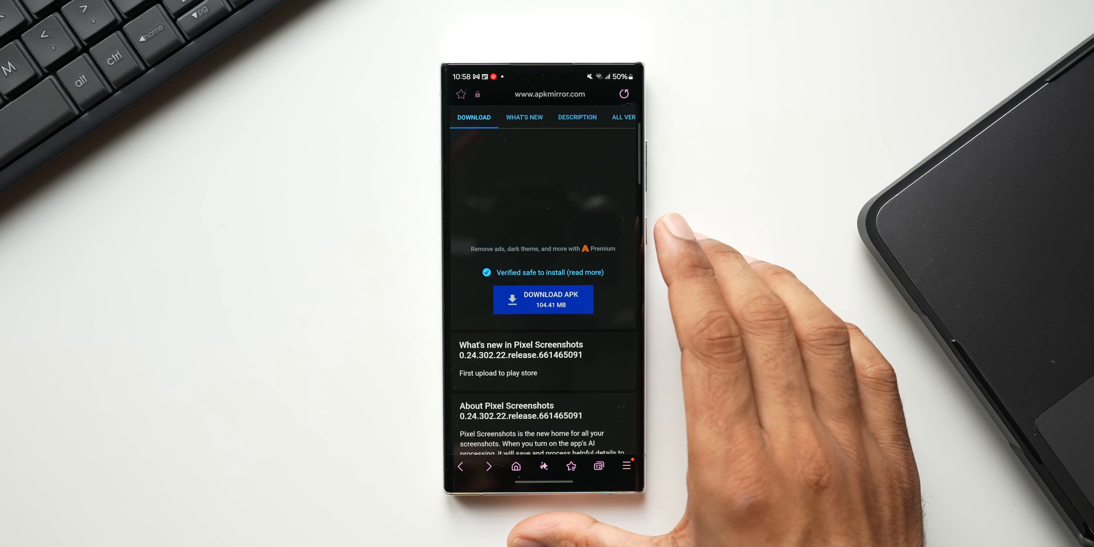